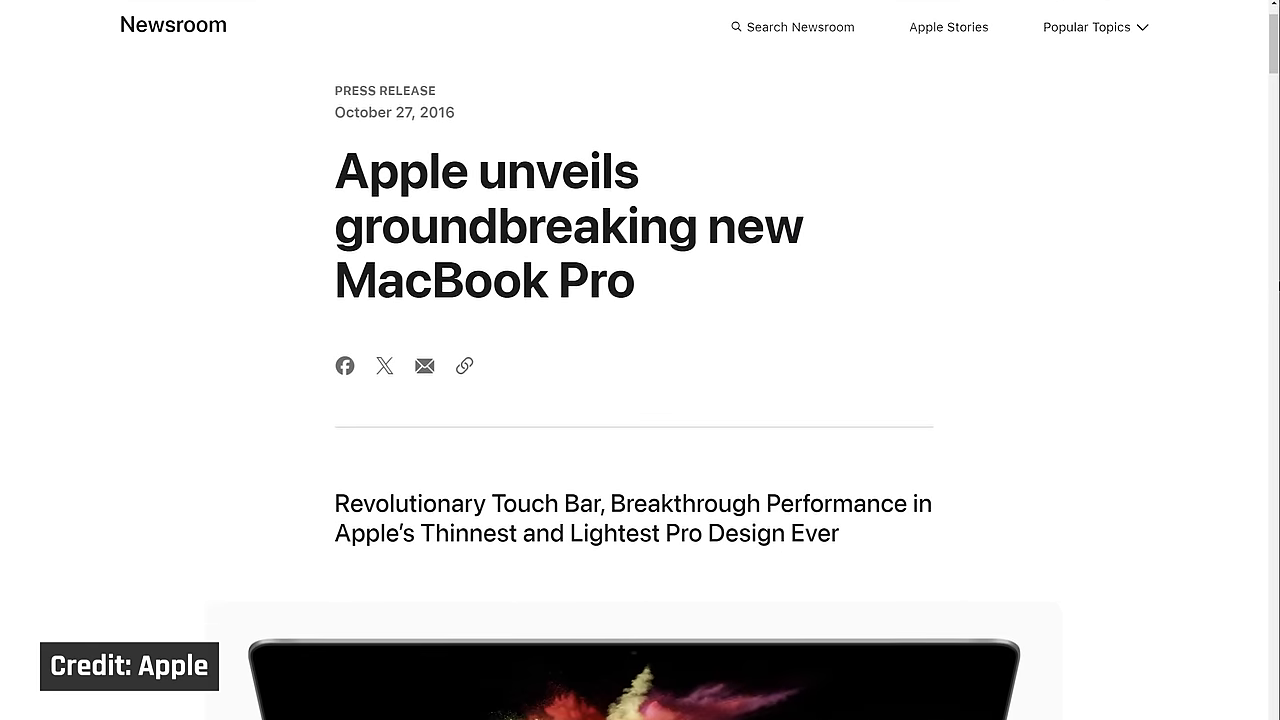
Scroll the 2016 MacBook Pro press release past the headline and subtitle to the laptop photo
scroll("down", 3)
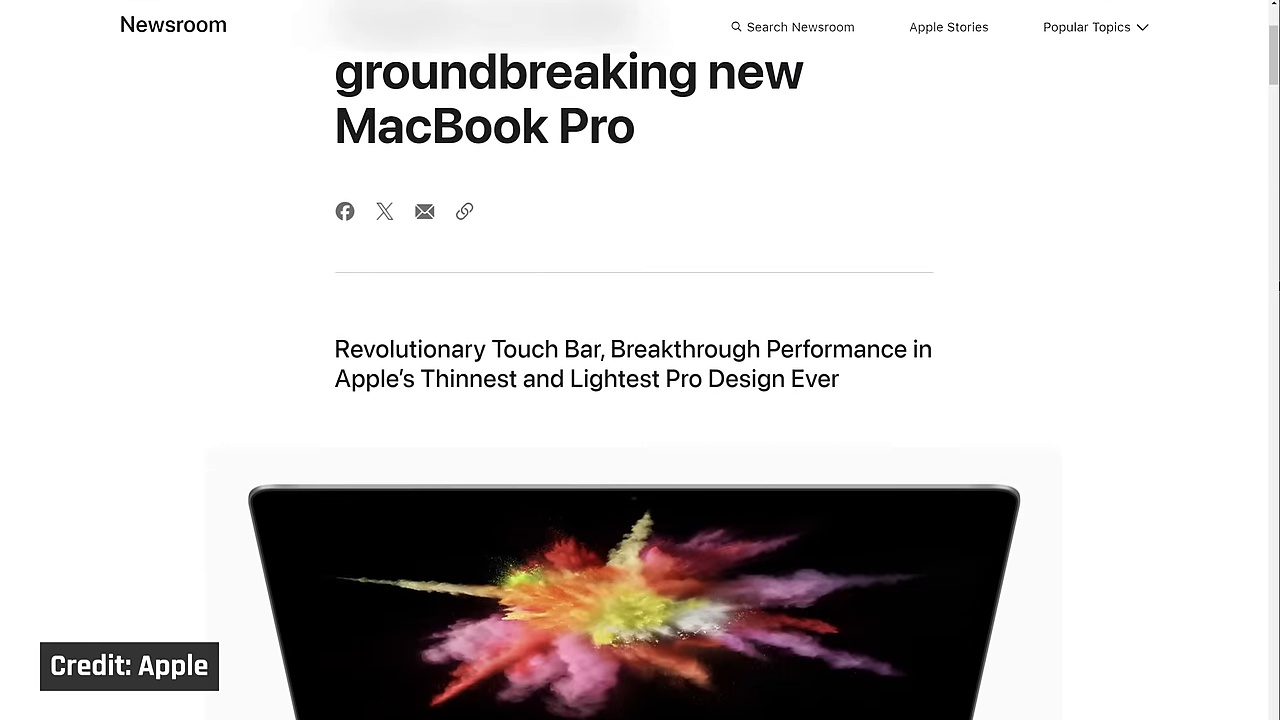
scroll("down", 3)
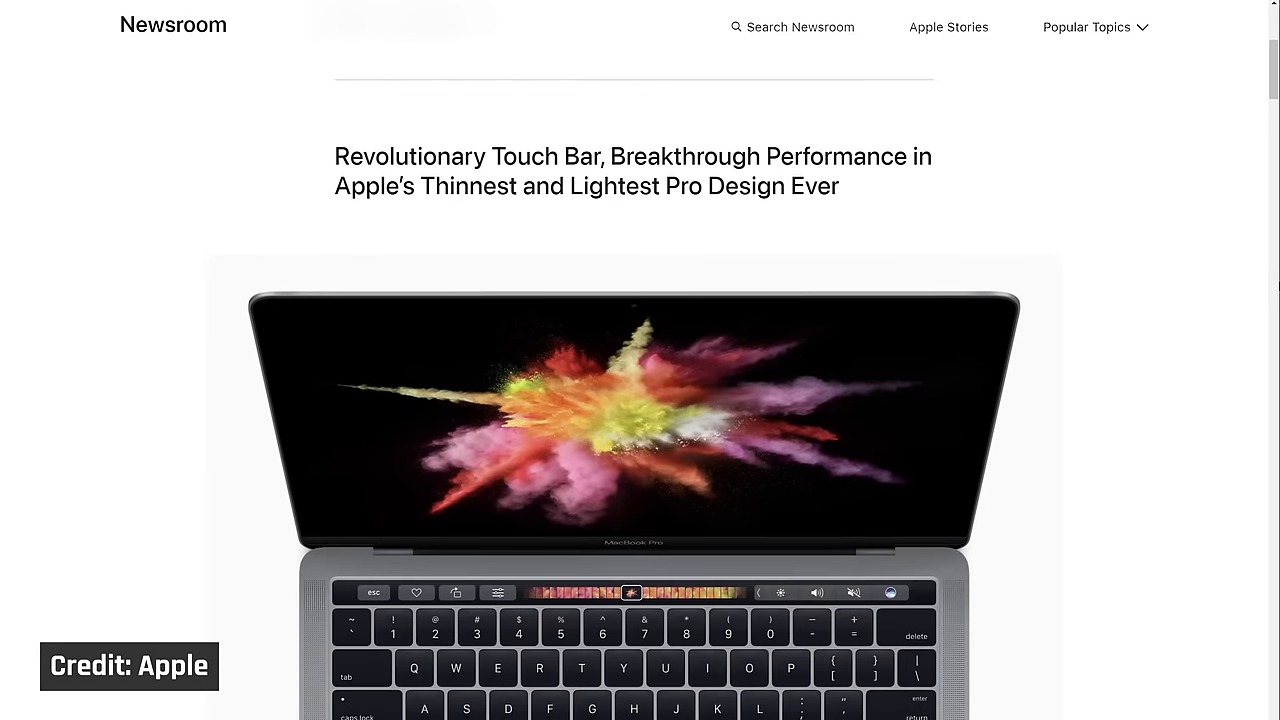
scroll("down", 3)
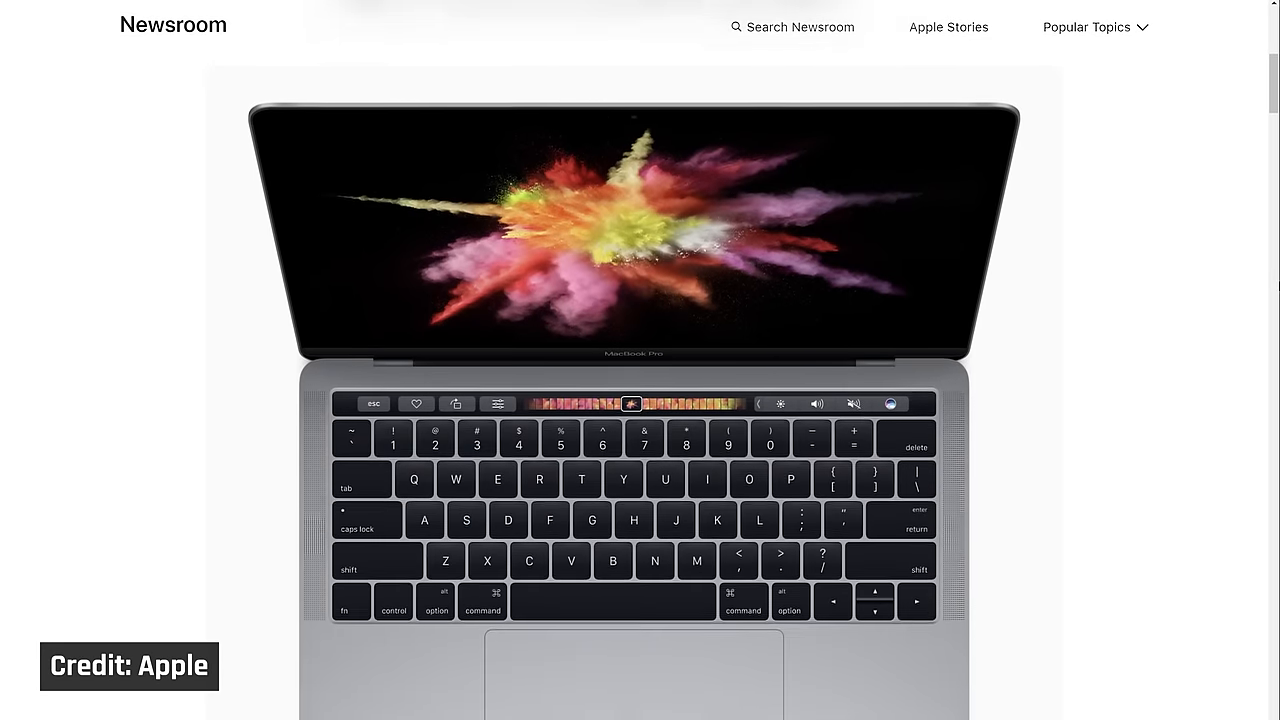
scroll("down", 3)
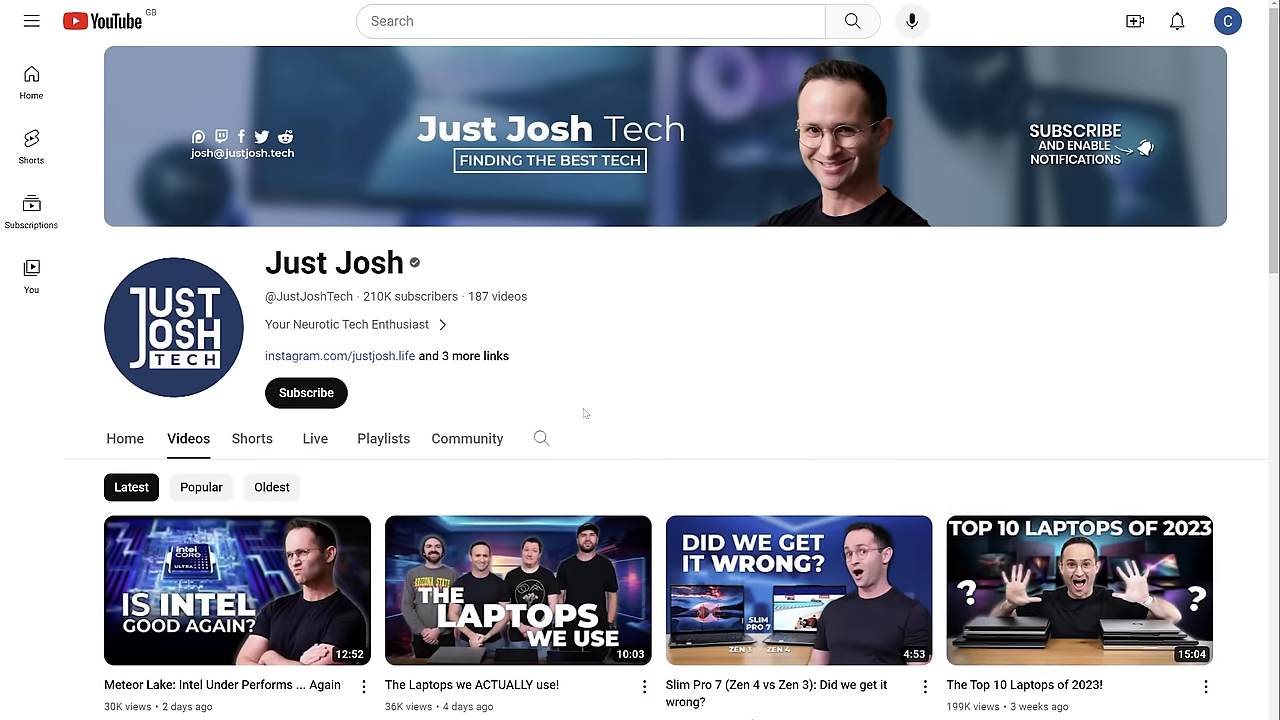
Open justjosh.tech and scroll to the Best Laptops for Coding, Gaming and Creators cards
left_click(306, 392)
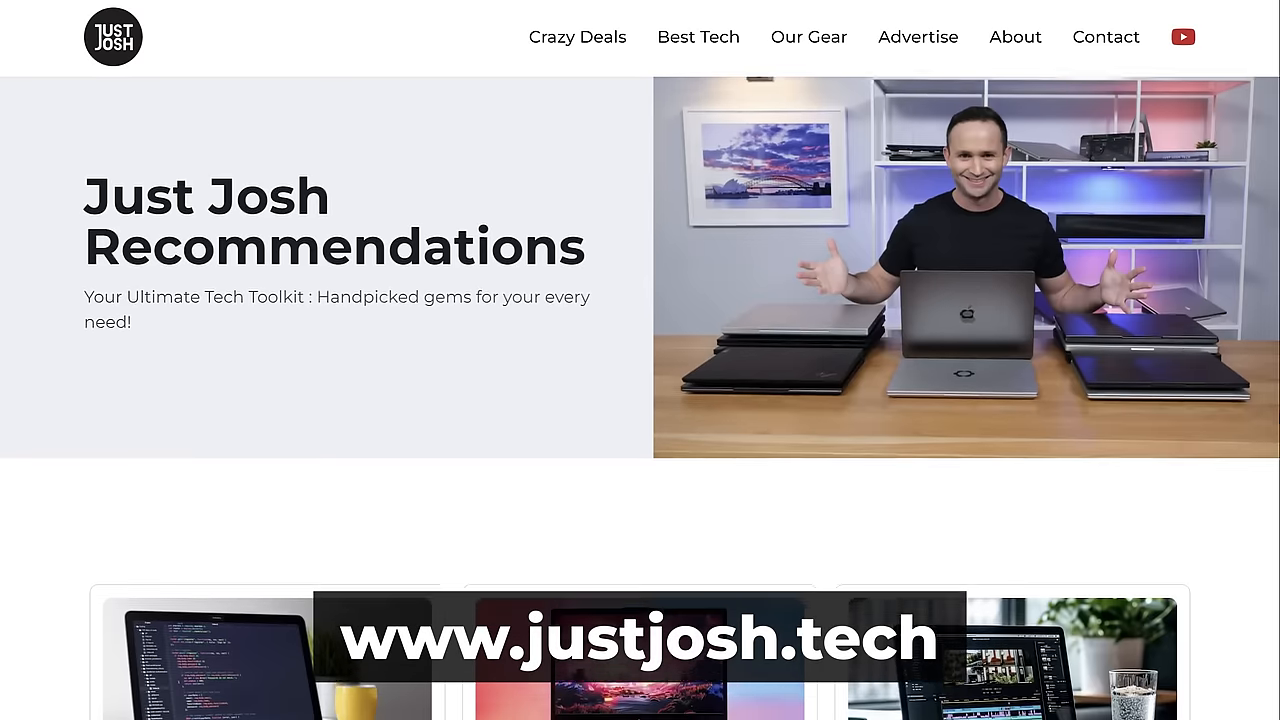
scroll("down", 3)
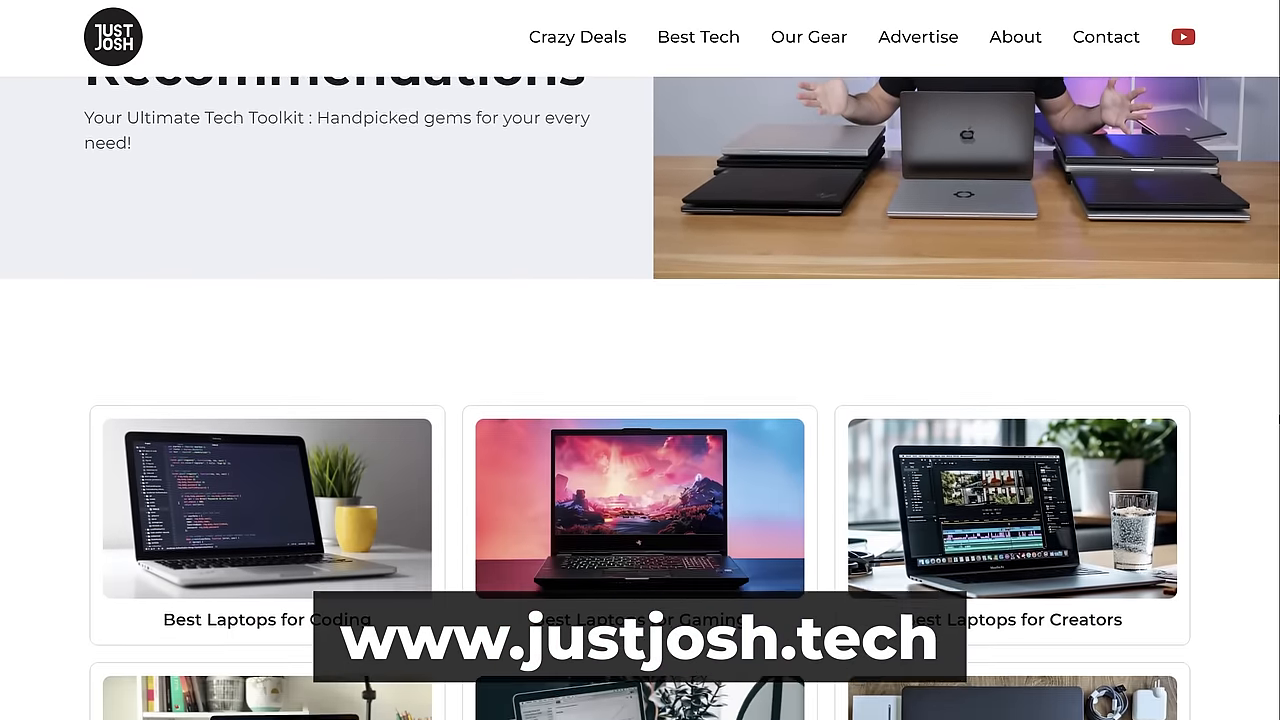